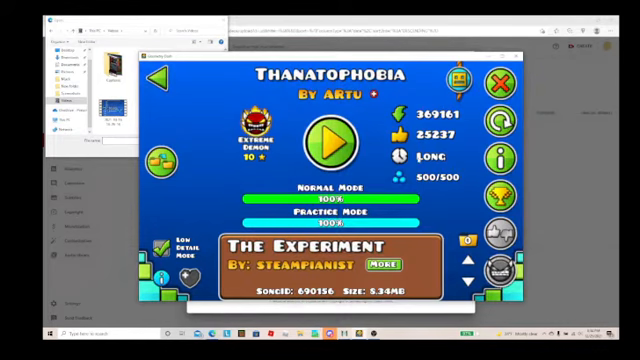
# Step: Launch Thanatophobia from its level info screen, beginning the run at 0% progress
pyautogui.click(324, 140)
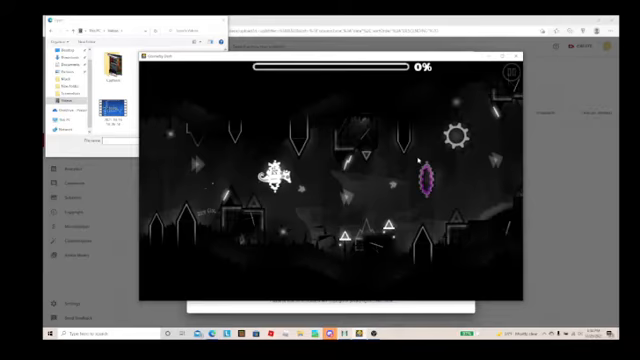